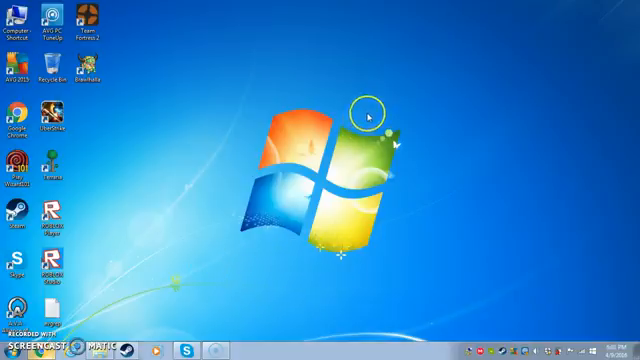
# Open the Windows 7 Start menu showing pinned programs and system locations.
pyautogui.click(10, 345)
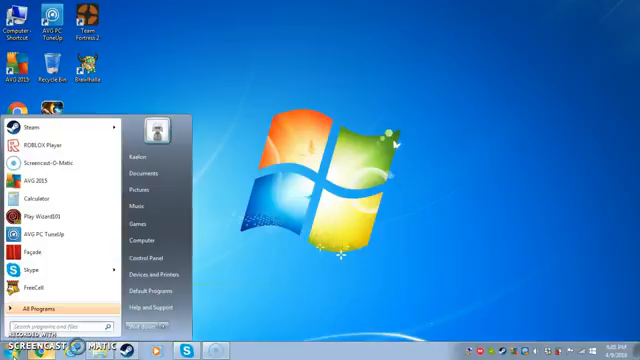